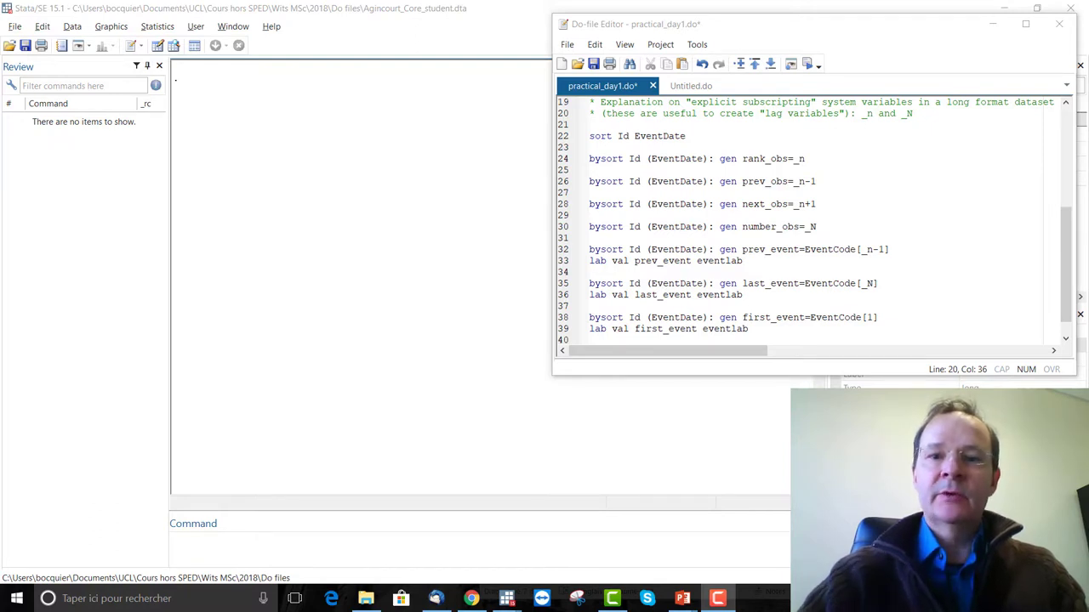
mouse_move(1074, 380)
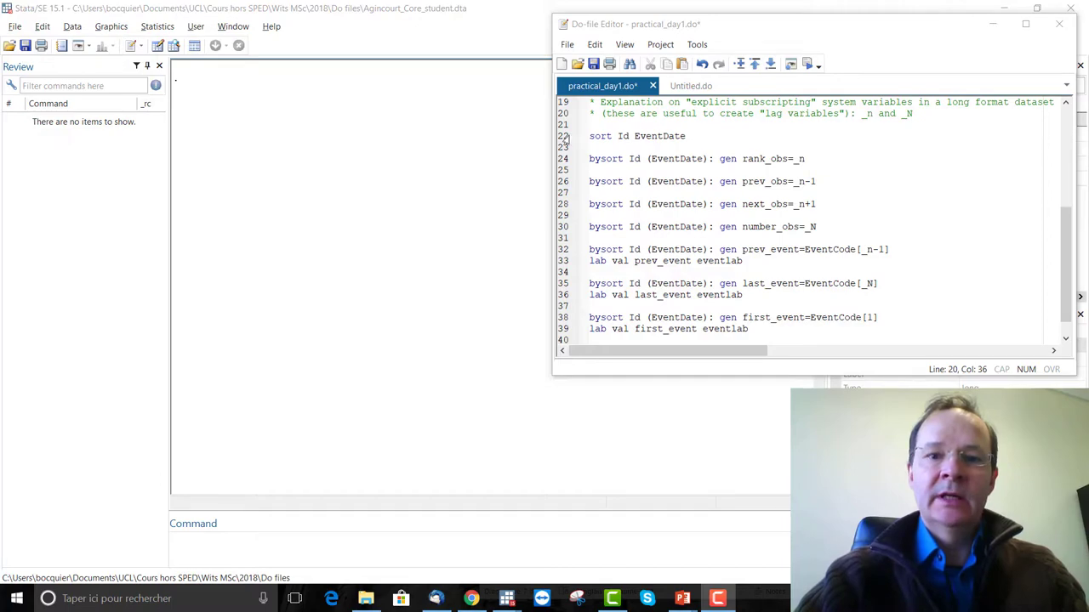
Run the sort by Id and EventDate and bysort gen rank_obs=_n lines.
click(805, 64)
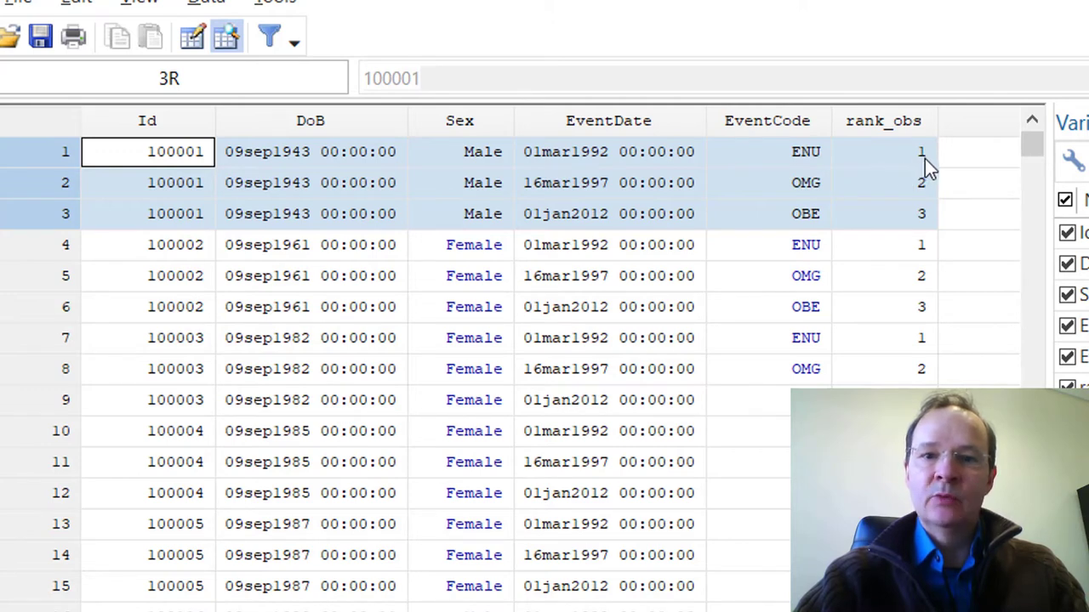
Inspect rank_obs counting 1 to 3 for Id 100001 and 100002 in the Data Editor.
click(148, 245)
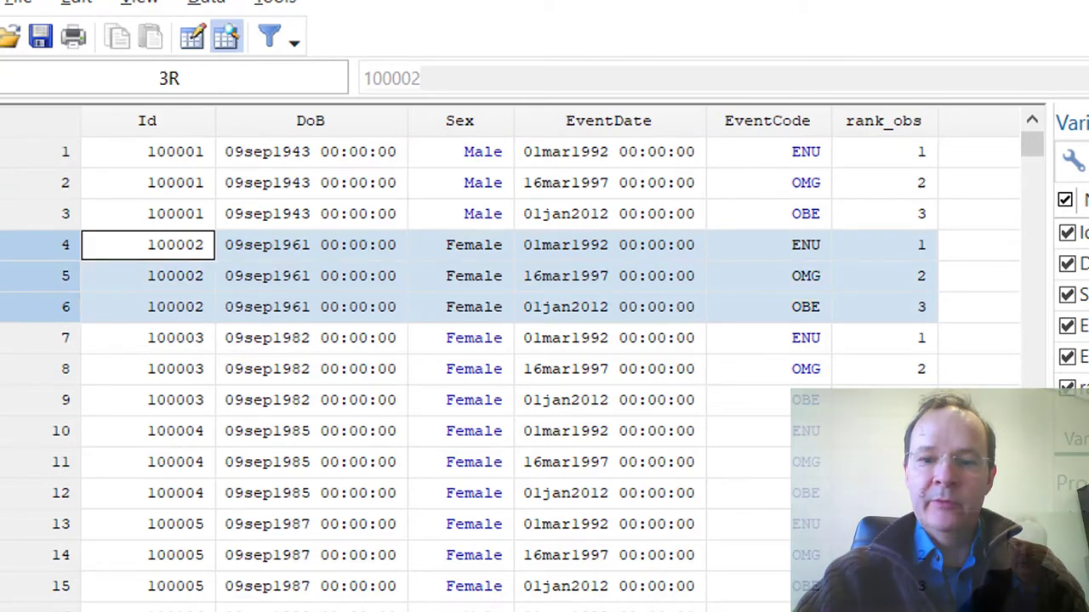
scroll(down, 3)
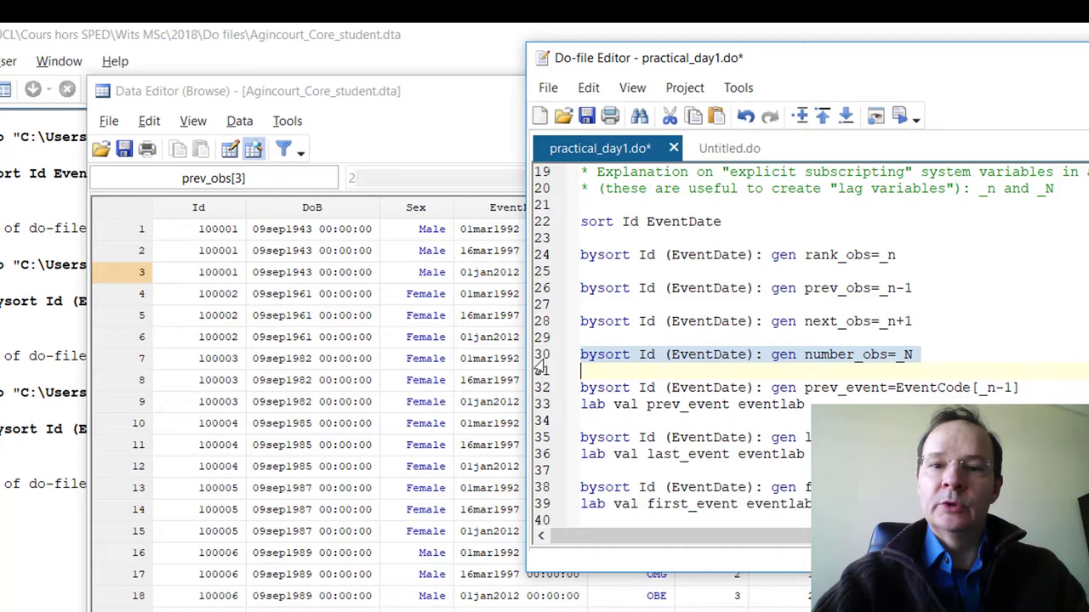
mouse_move(689, 293)
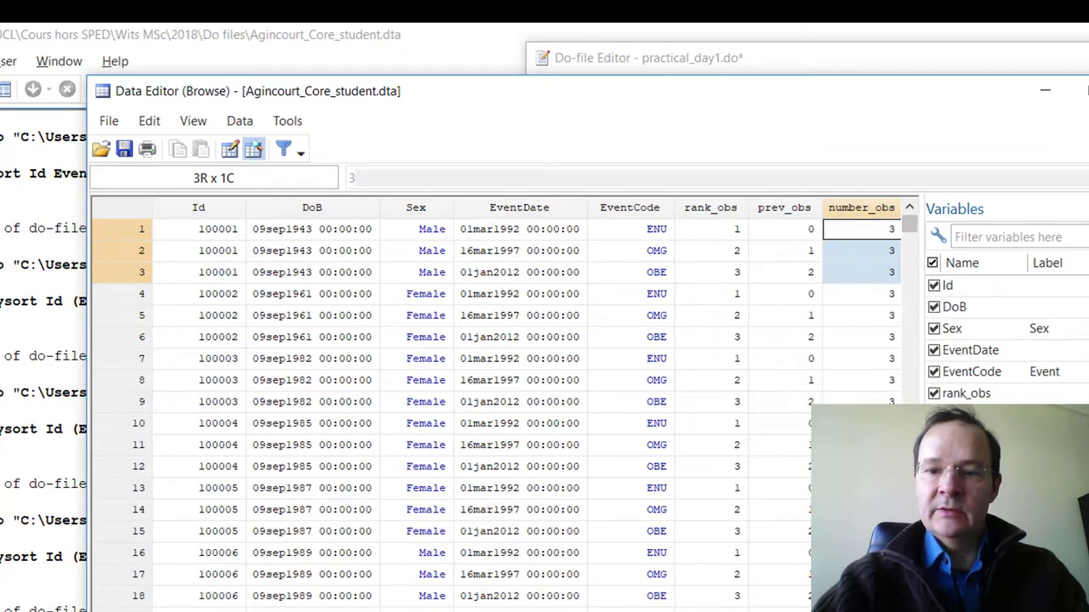
Scroll to the number_obs column showing each person's total event count of 3.
scroll(down, 3)
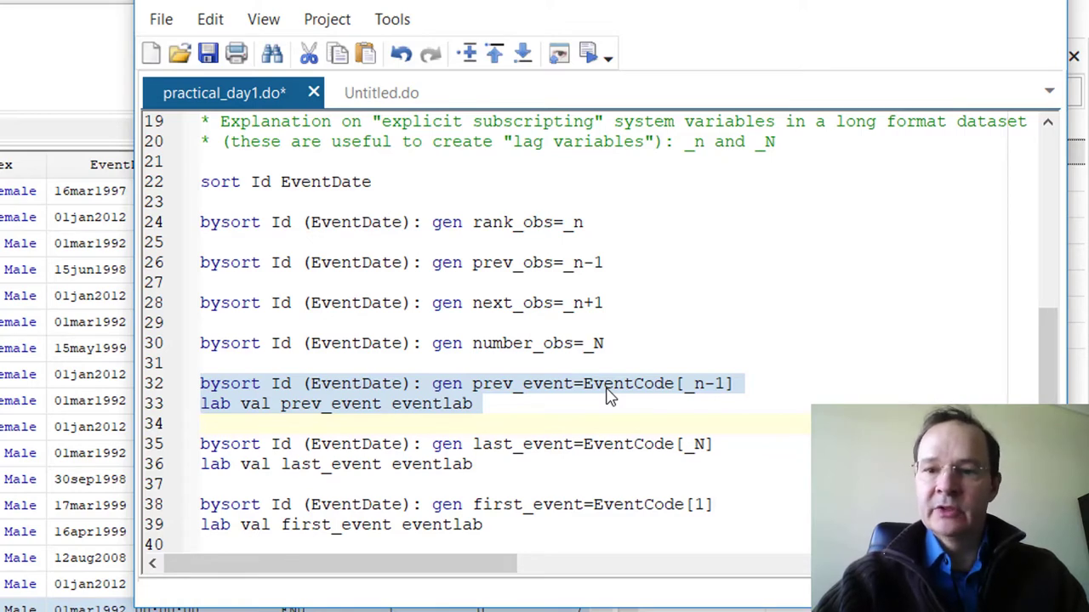
Highlight the [_n-1] subscript in the gen prev_event=EventCode[_n-1] command.
click(678, 384)
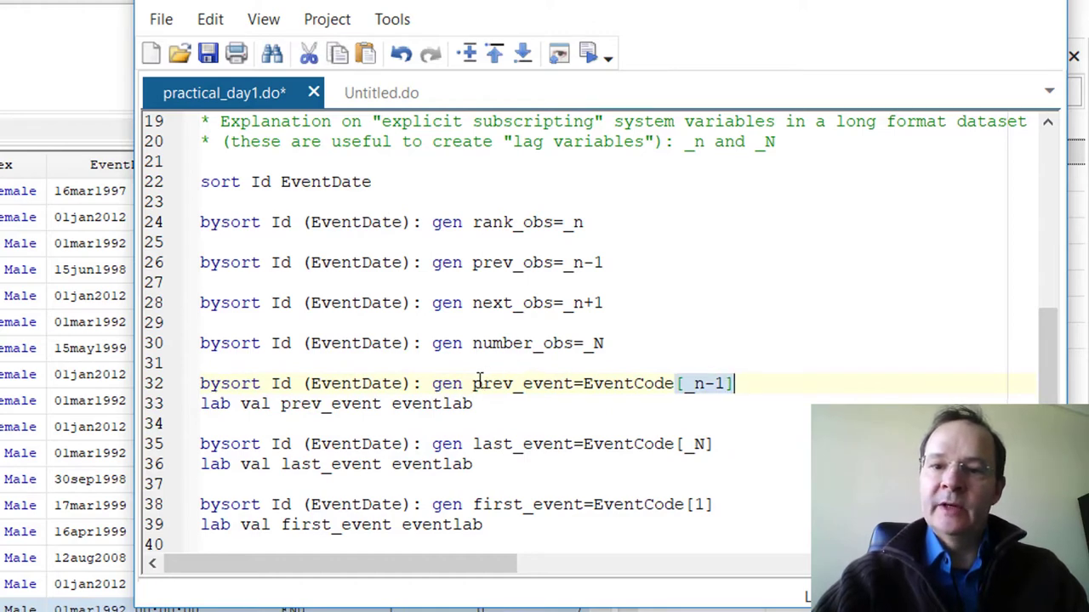
double_click(522, 383)
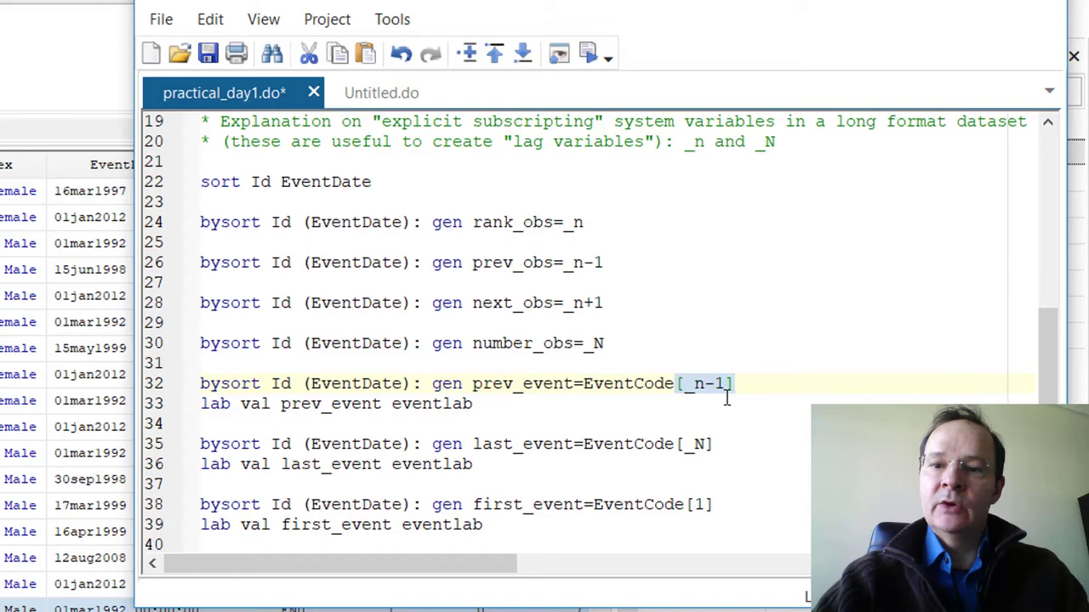
mouse_move(728, 408)
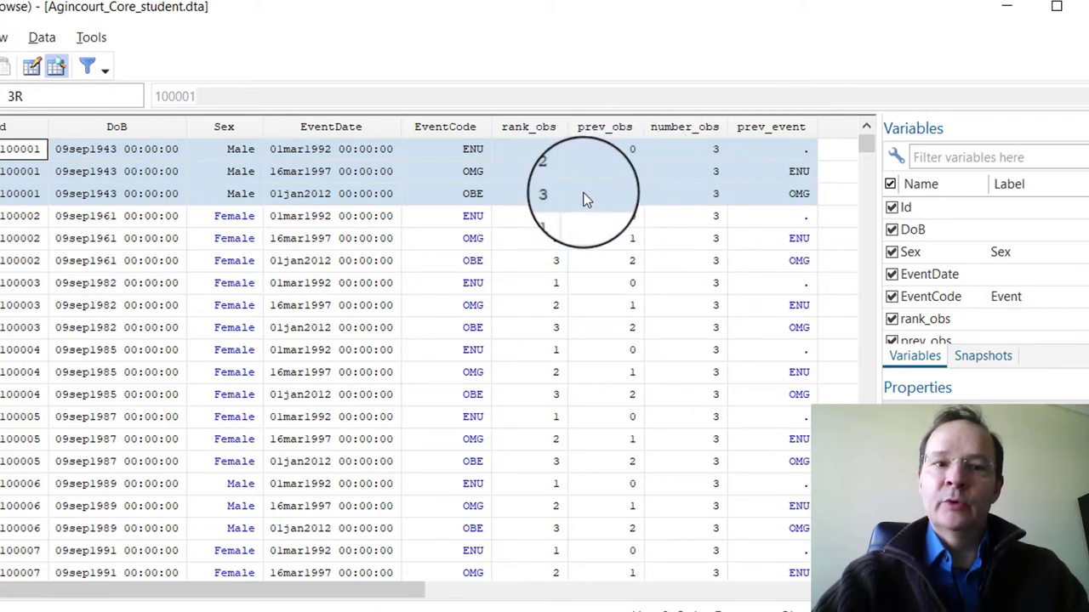
mouse_move(591, 193)
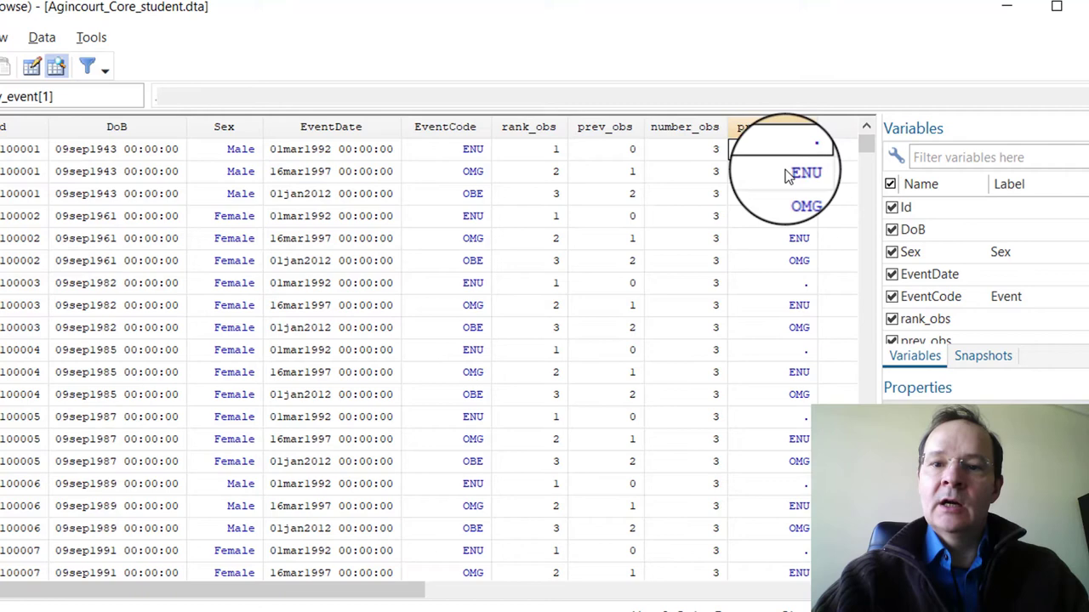
Inspect prev_event, blank for each first event, for Id 100001 and 100002.
click(774, 171)
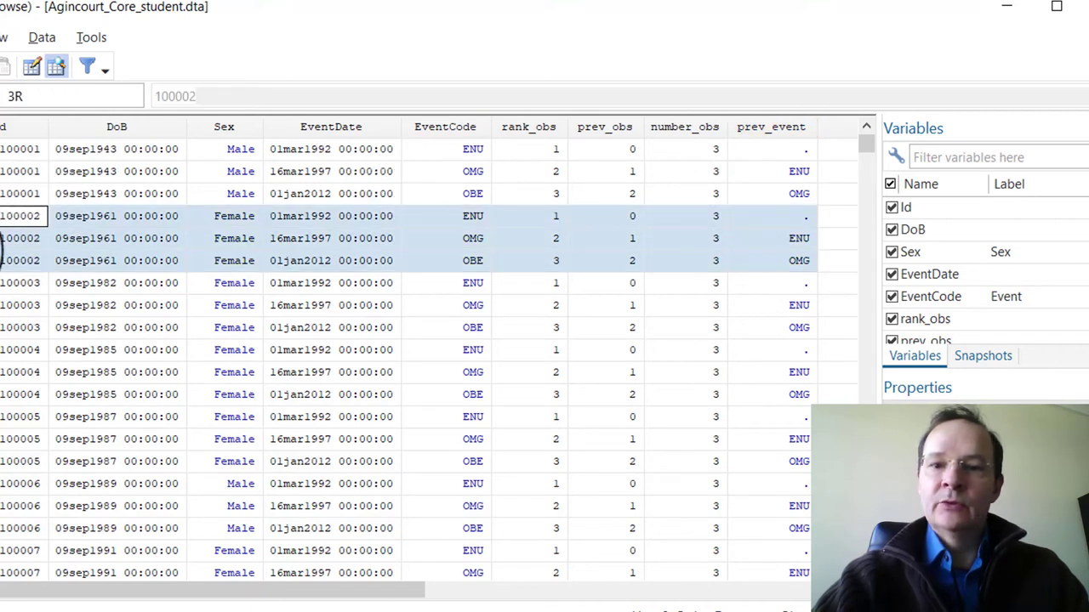
scroll(down, 3)
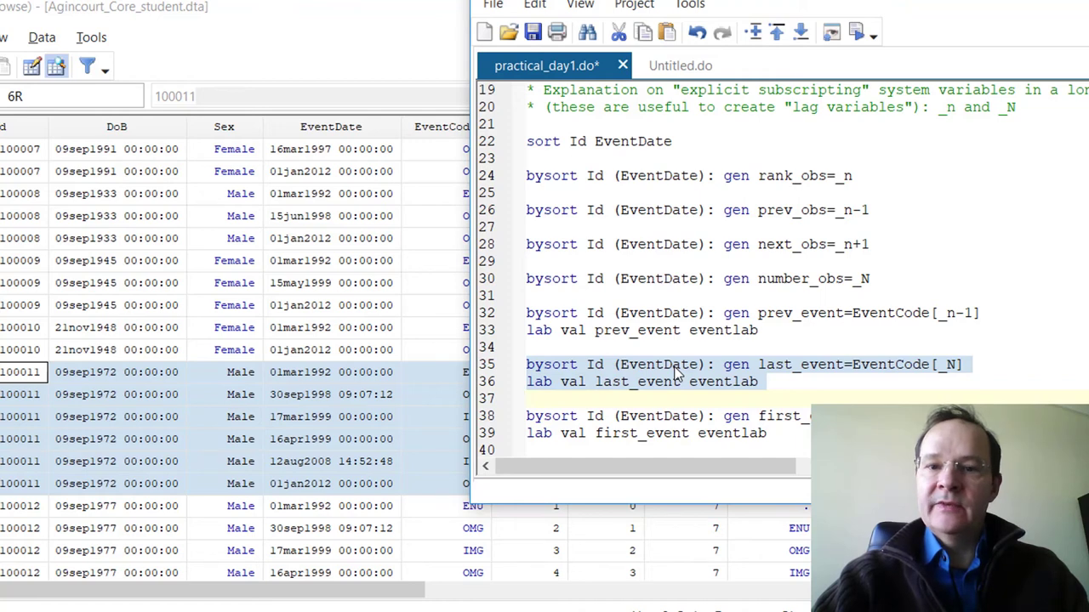
mouse_move(854, 32)
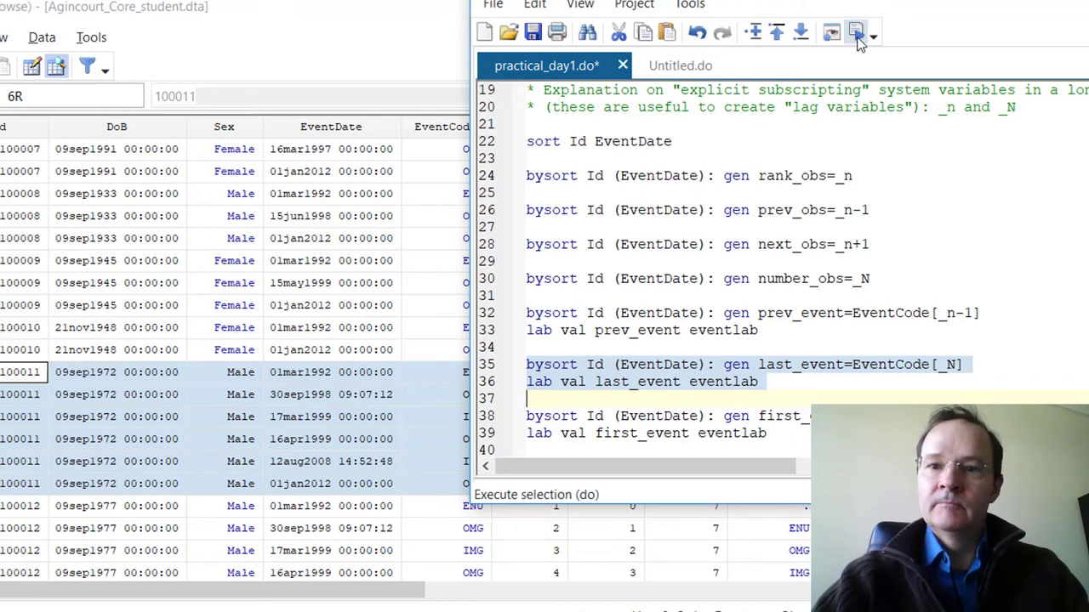
Execute gen last_event=EventCode[_N] with eventlab labels and scroll through the results.
click(856, 32)
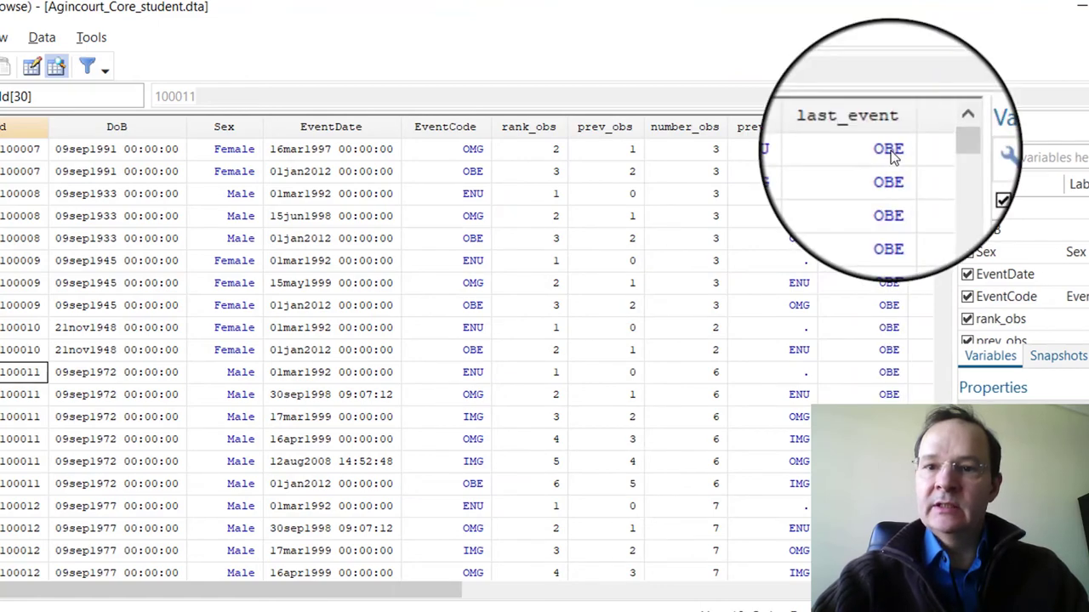
scroll(down, 3)
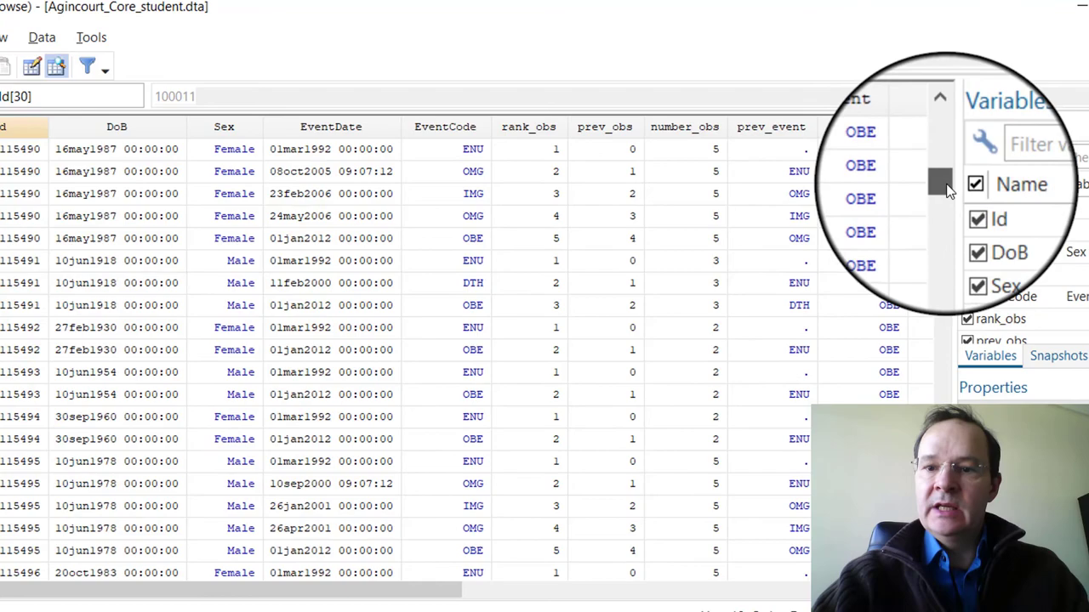
scroll(down, 3)
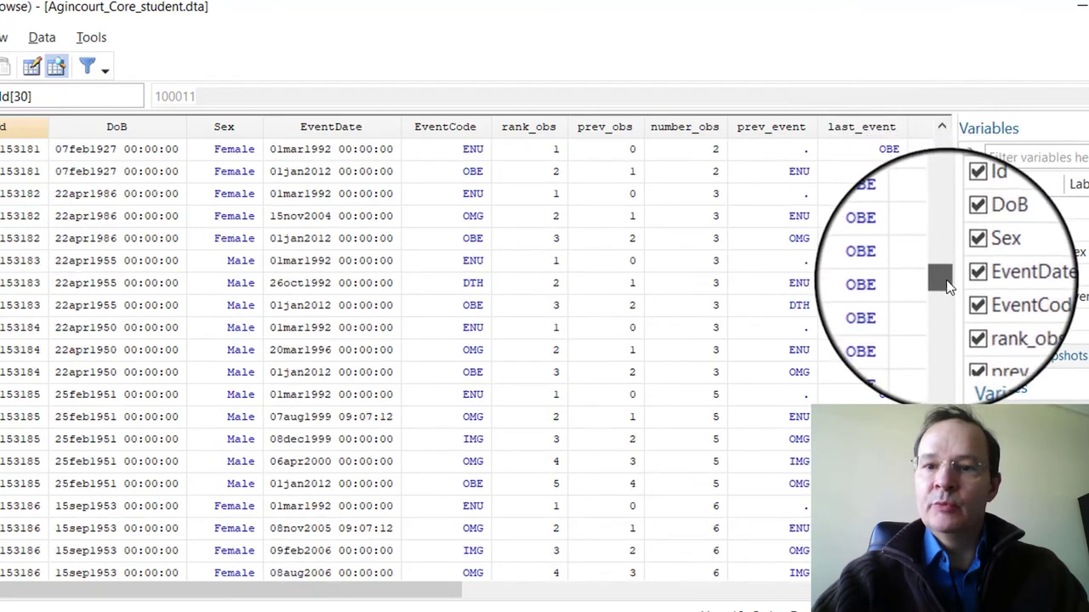
scroll(down, 3)
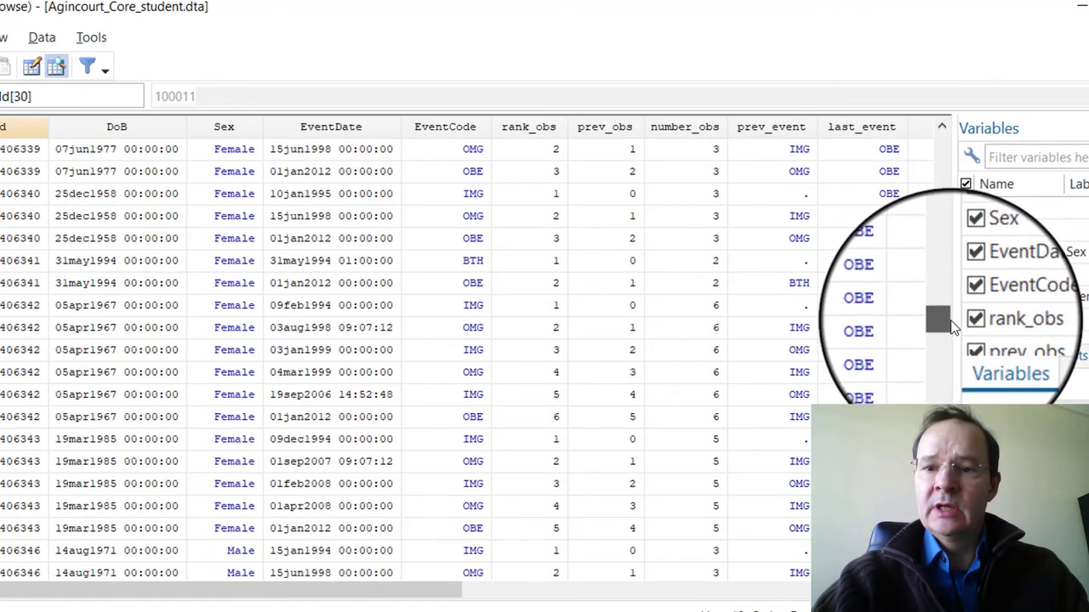
mouse_move(952, 326)
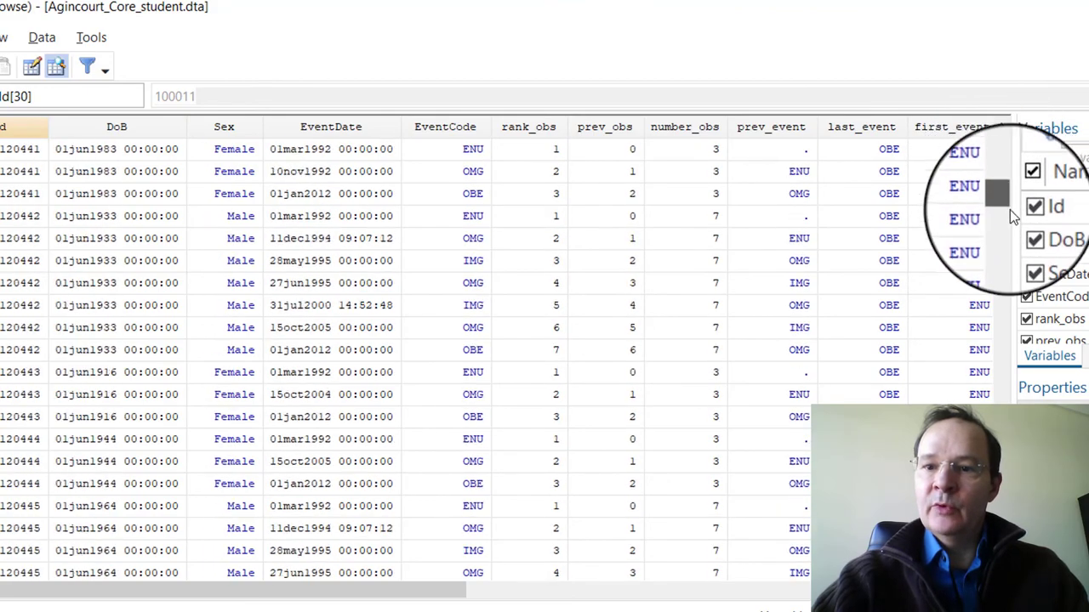
Scroll the Data Editor to check first_event values ENU, IMG or BTH per person.
scroll(down, 3)
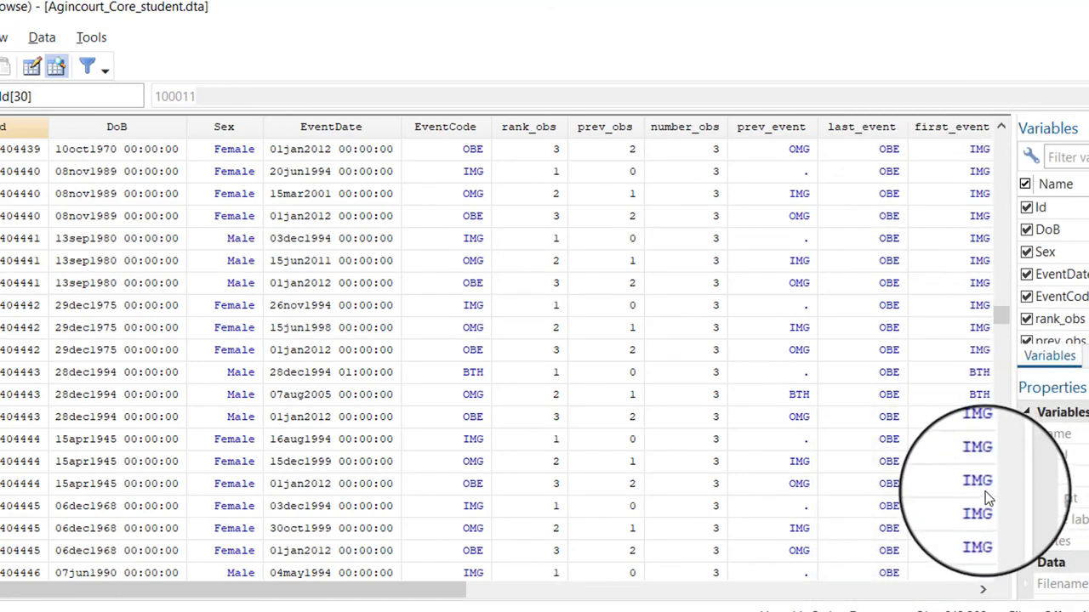
scroll(down, 3)
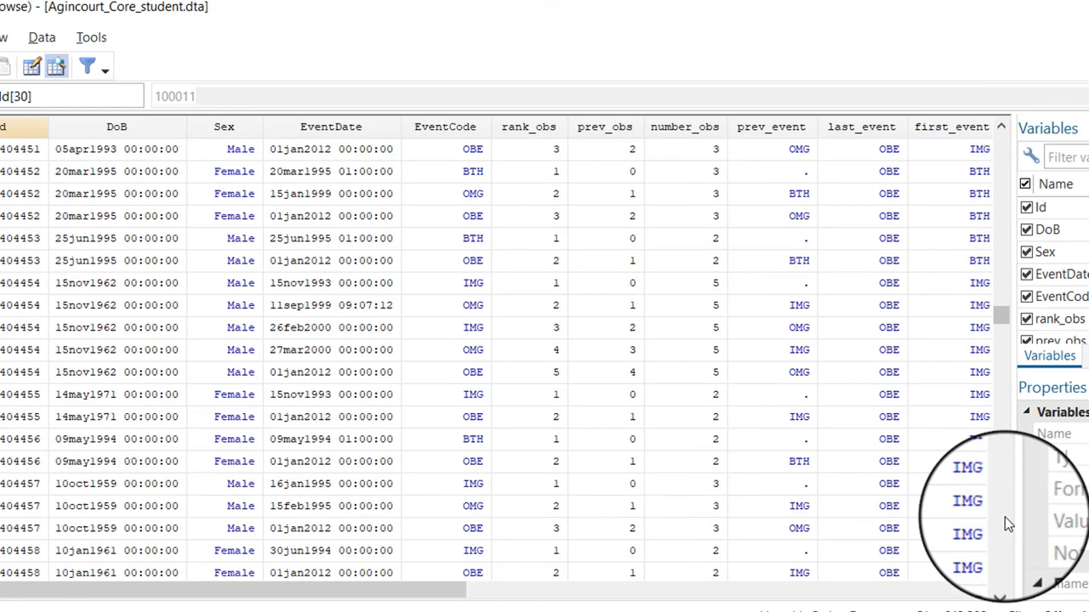